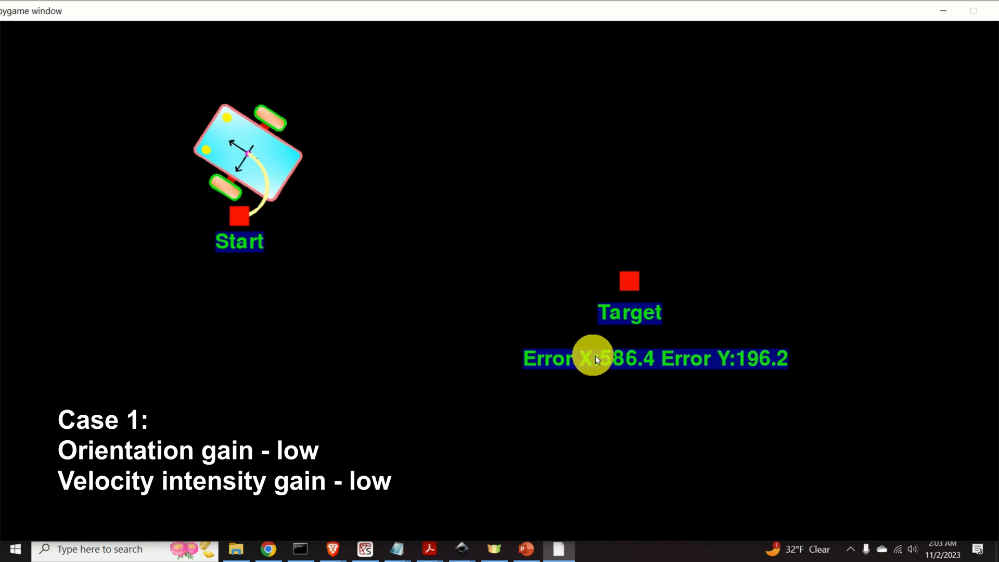
pyautogui.moveTo(755, 365)
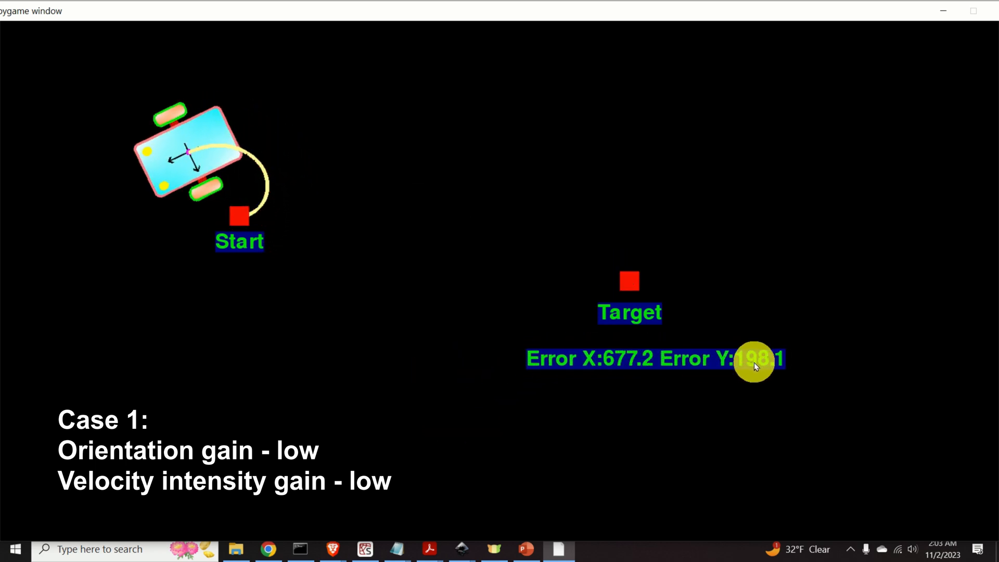